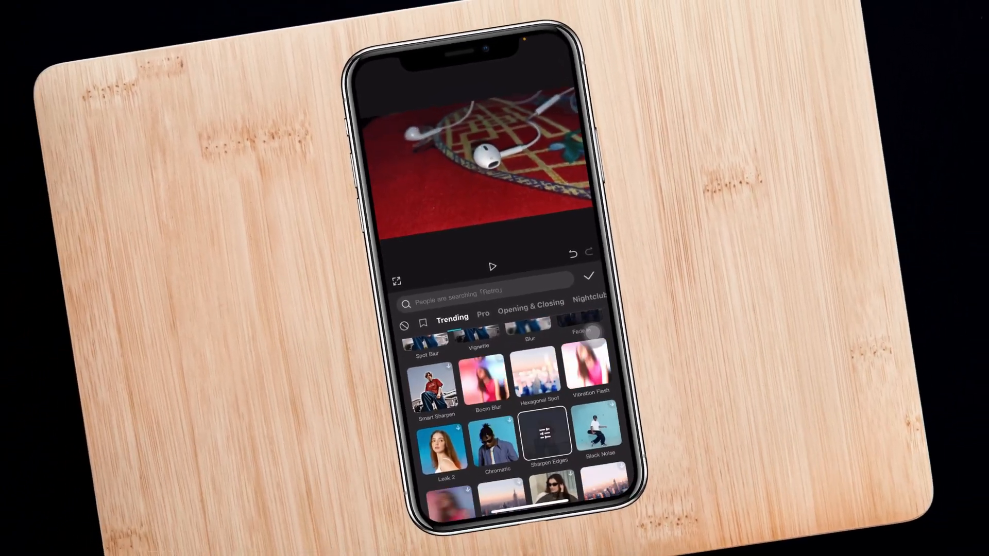
- Leave the video effects preview and go back to the iPhone home screen
left_click(493, 266)
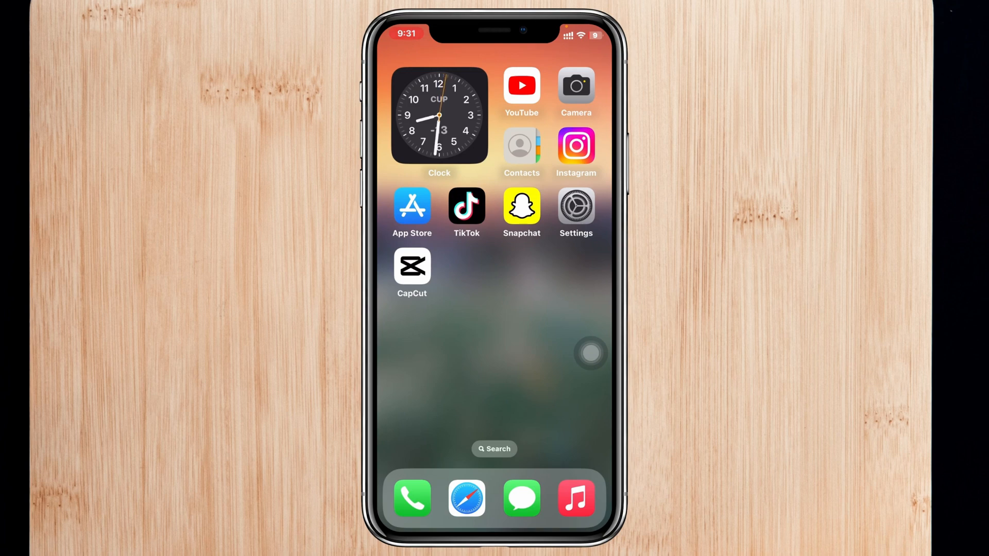
- Launch CapCut into the earbuds project and show its Effects categories
left_click(412, 268)
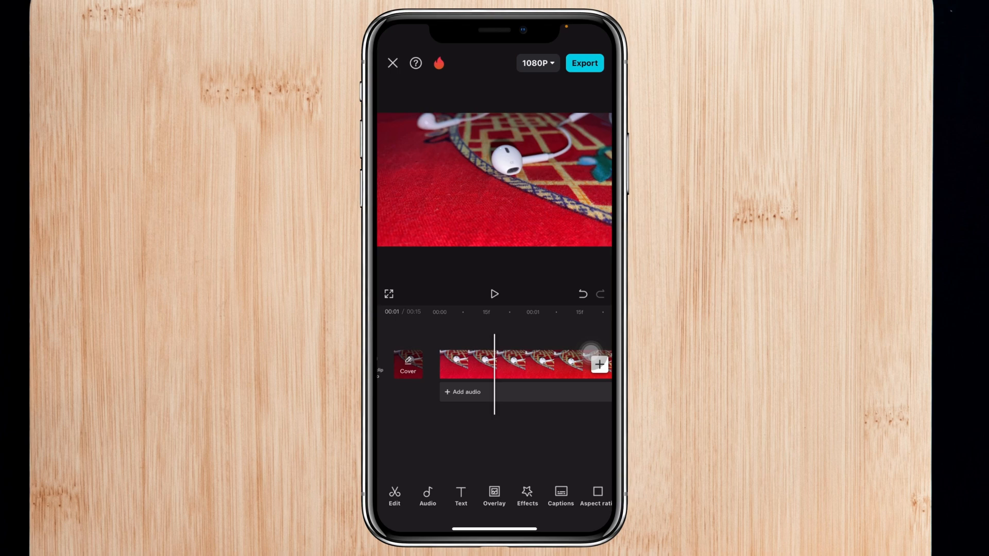
left_click(513, 364)
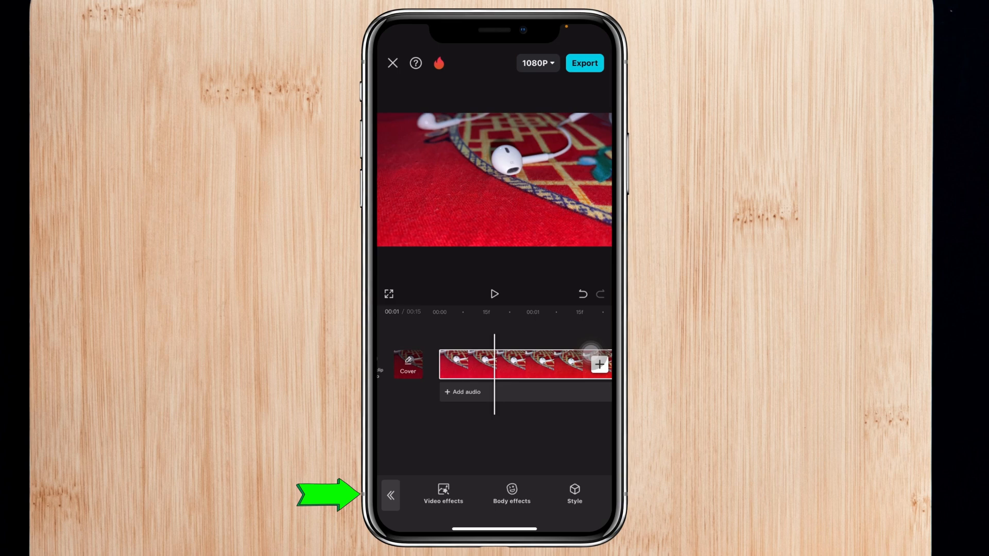
- Bring up the Video effects library showing the Trending effects grid
left_click(443, 490)
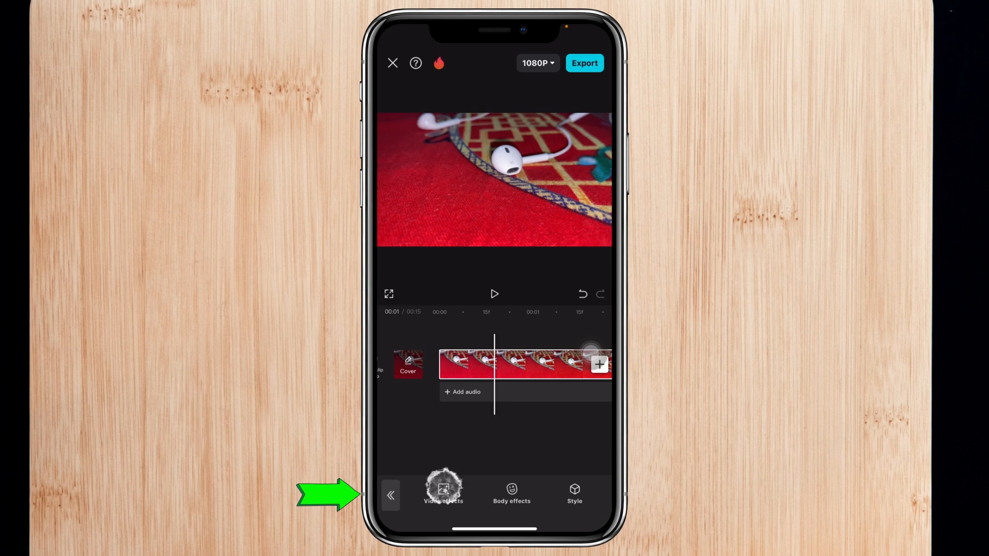
left_click(511, 495)
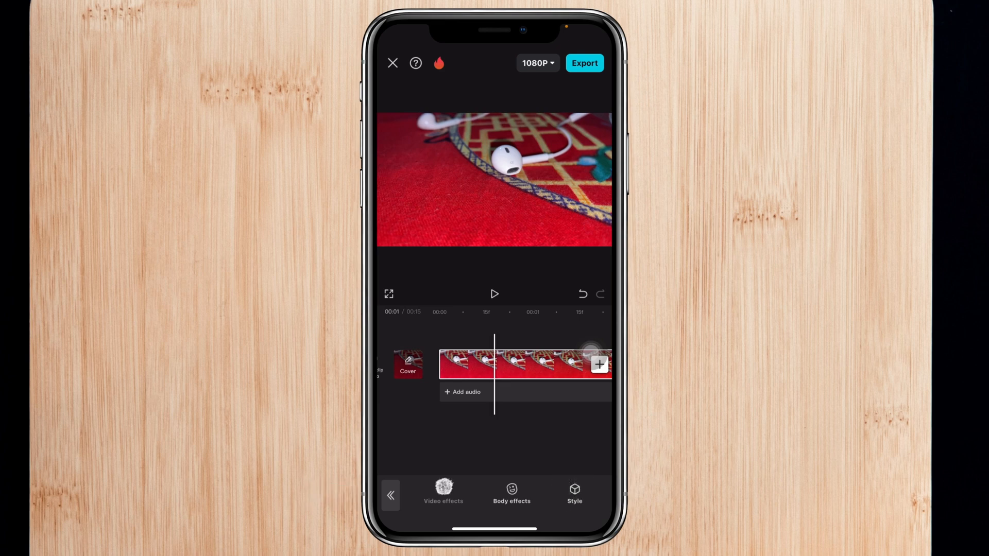
left_click(443, 493)
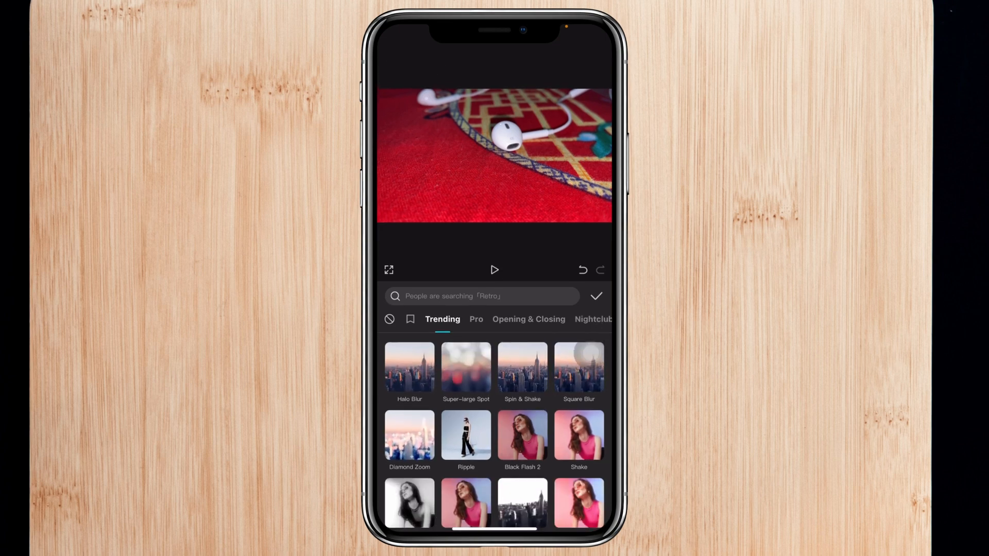
- Preview Spot Blur, Repeated Shake and Colorless Flash on the earbuds clip
scroll("down", 3)
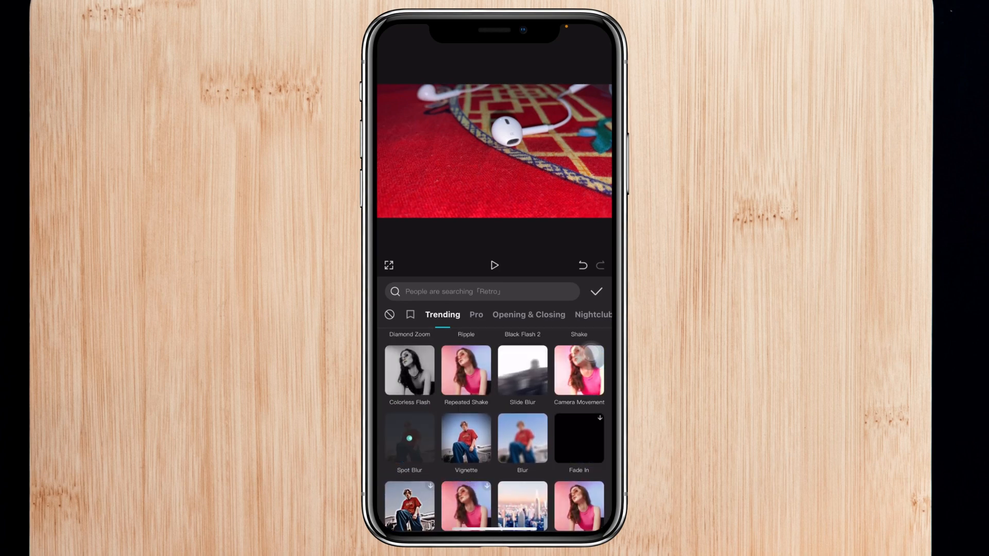
left_click(409, 440)
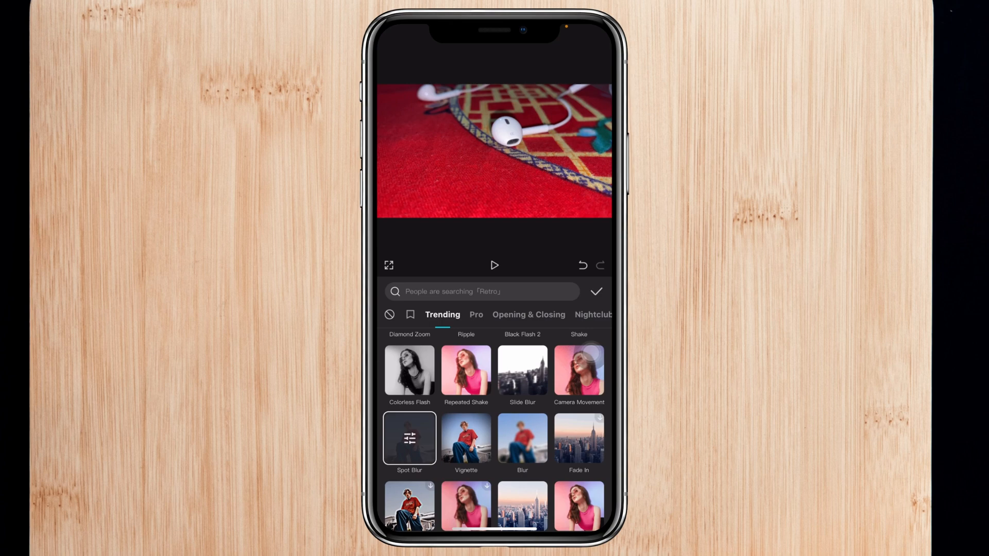
left_click(494, 265)
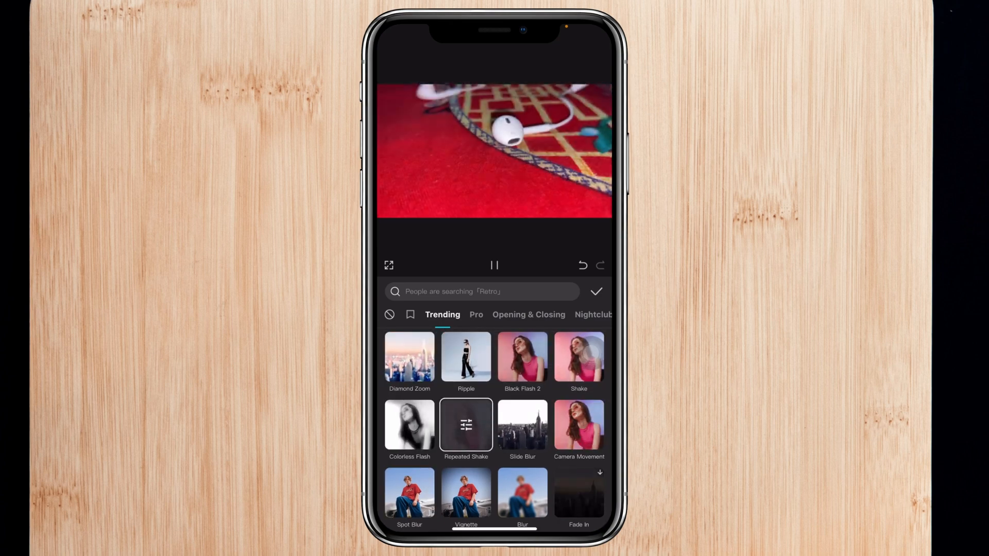
left_click(409, 427)
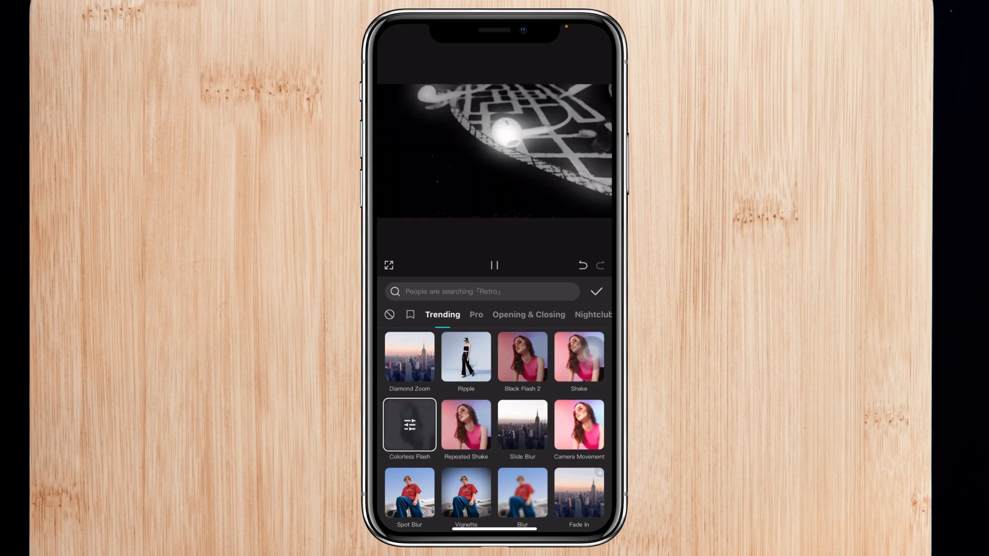
scroll("down", 3)
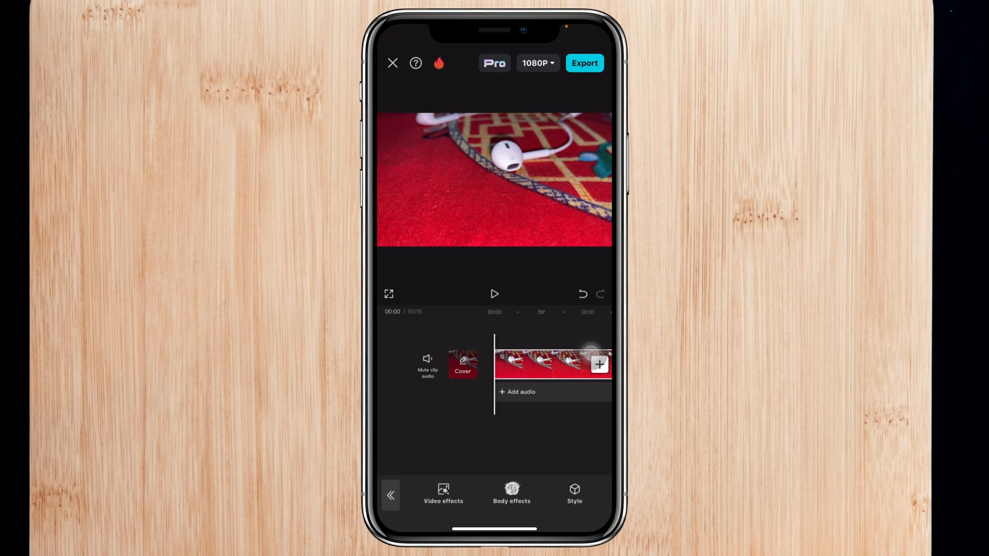
- Preview Body effects on the clip, pause playback, and confirm back to the timeline
left_click(510, 491)
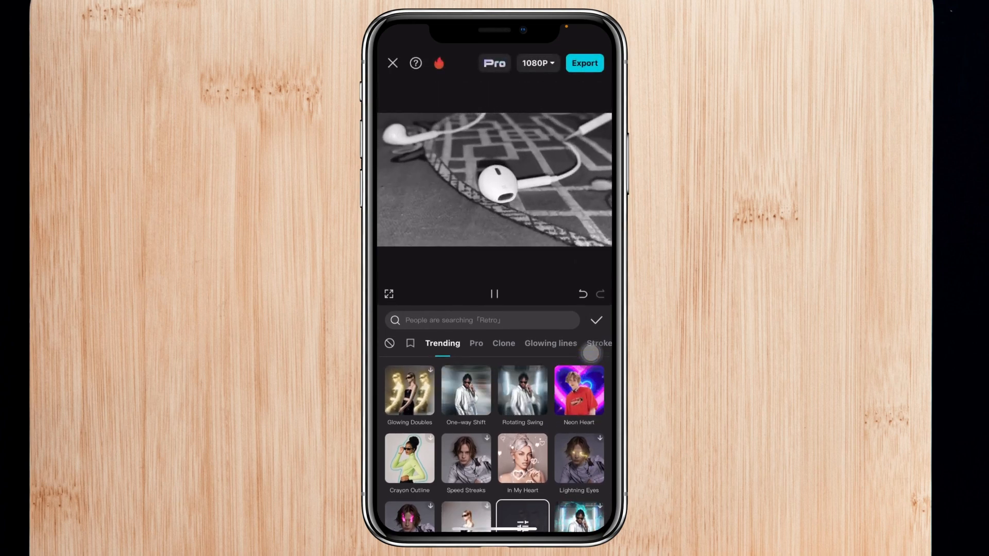
left_click(495, 294)
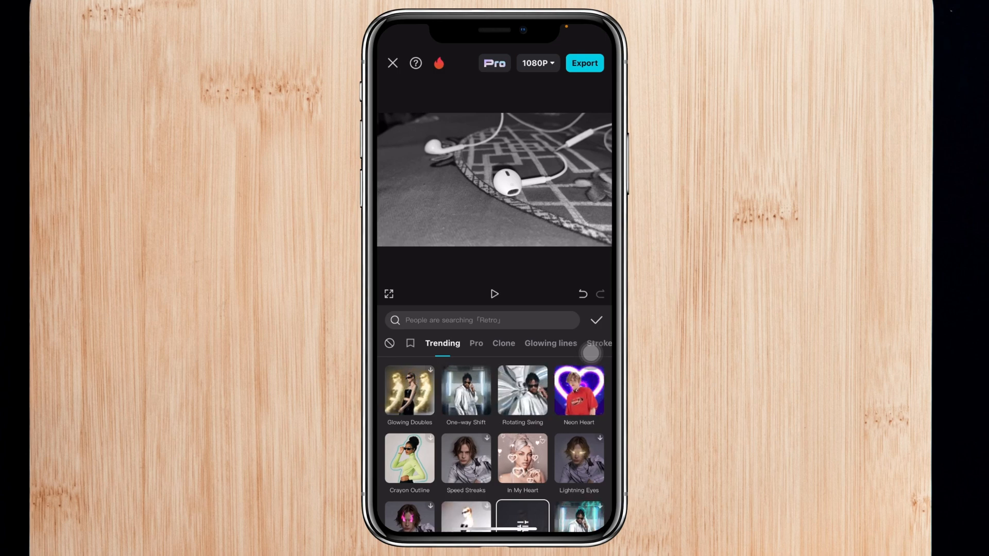
left_click(579, 393)
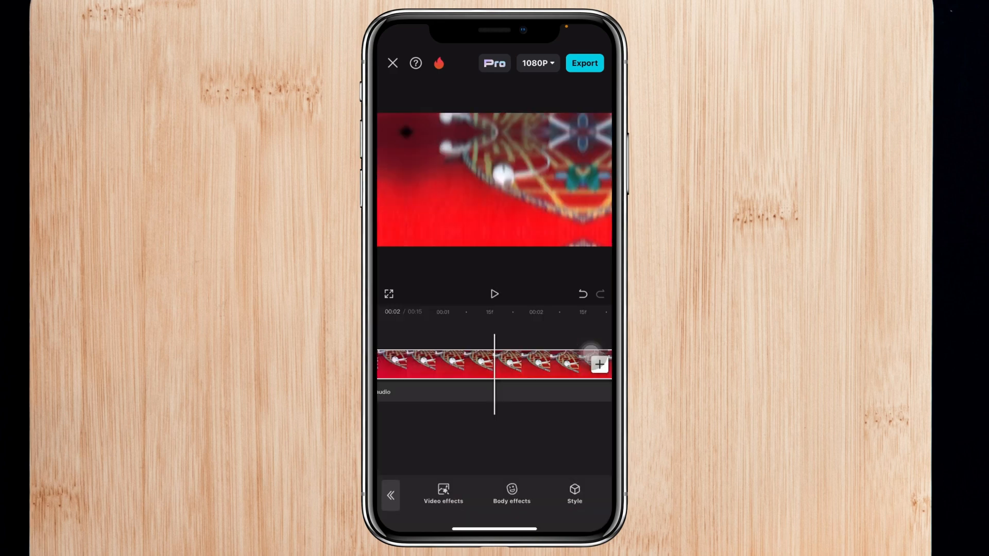
- Show the Style effects collection with its Trending styles for the clip
left_click(574, 493)
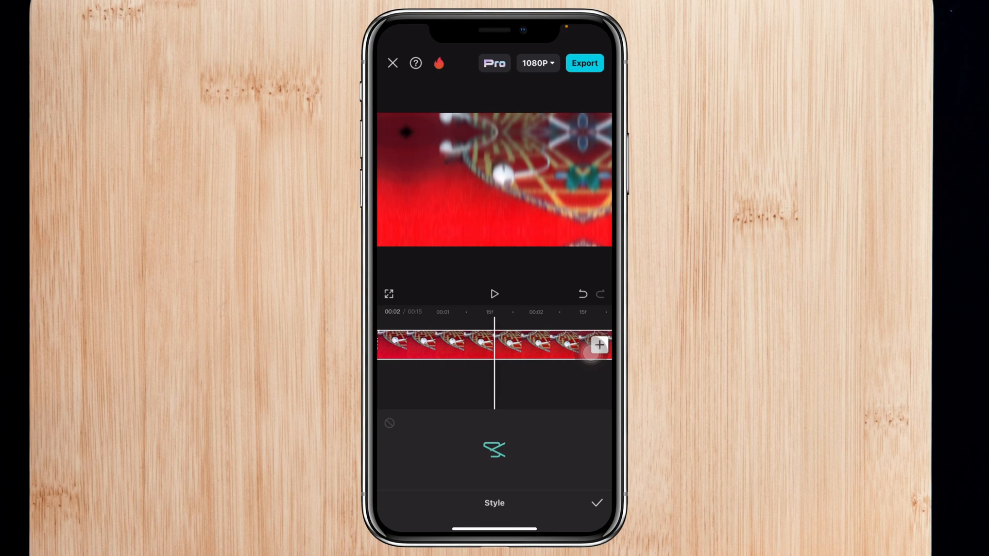
left_click(495, 451)
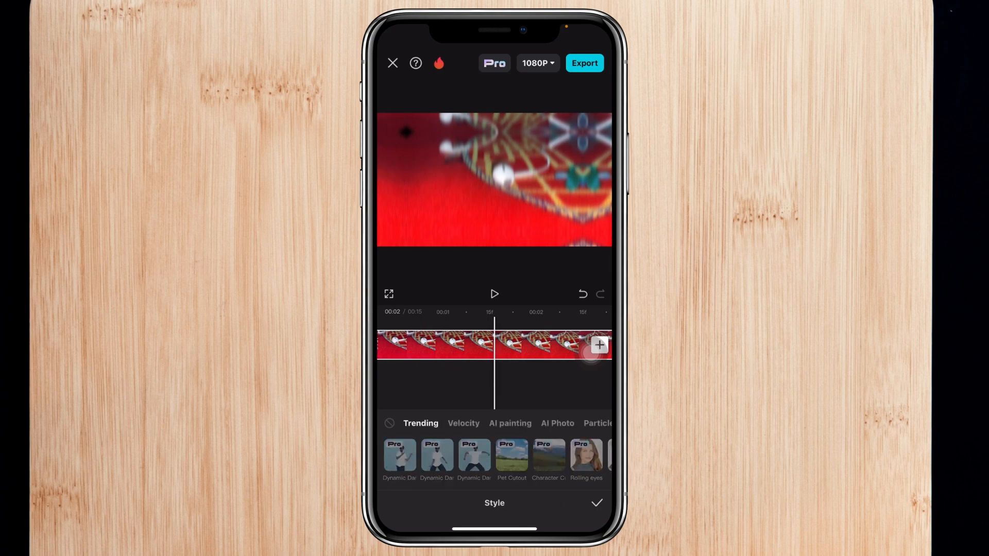